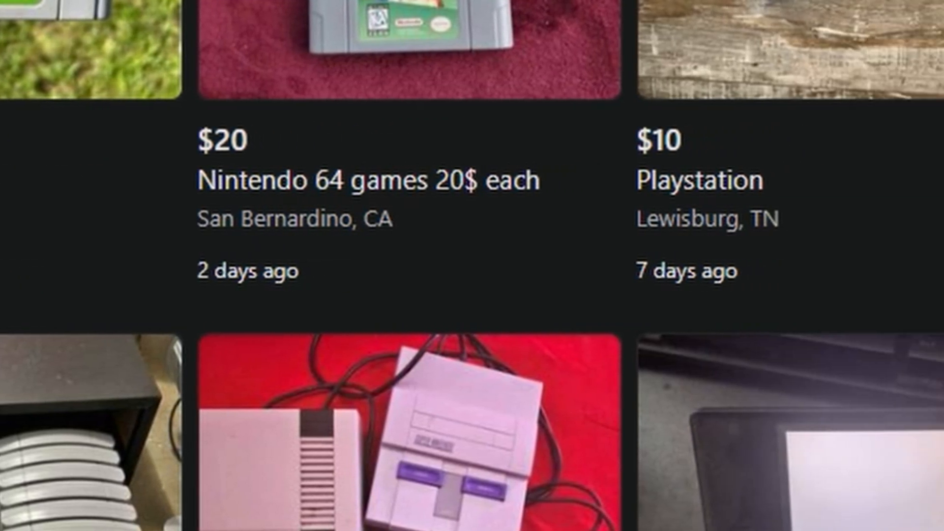
- Sort the Free Stuff listings from the past day newest first with the extension's button
{"action": "scroll", "scroll_direction": "right", "scroll_amount": 3}
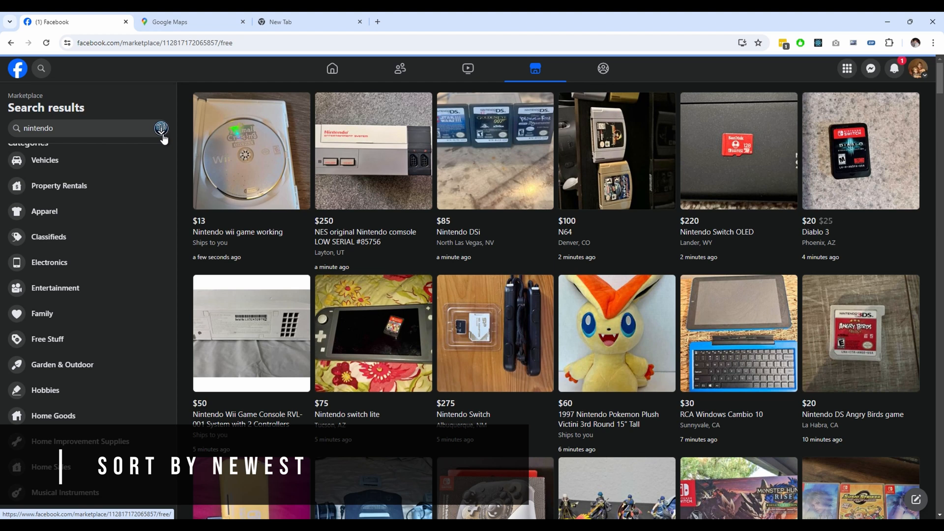
{"action": "mouse_move", "coordinate": [265, 237]}
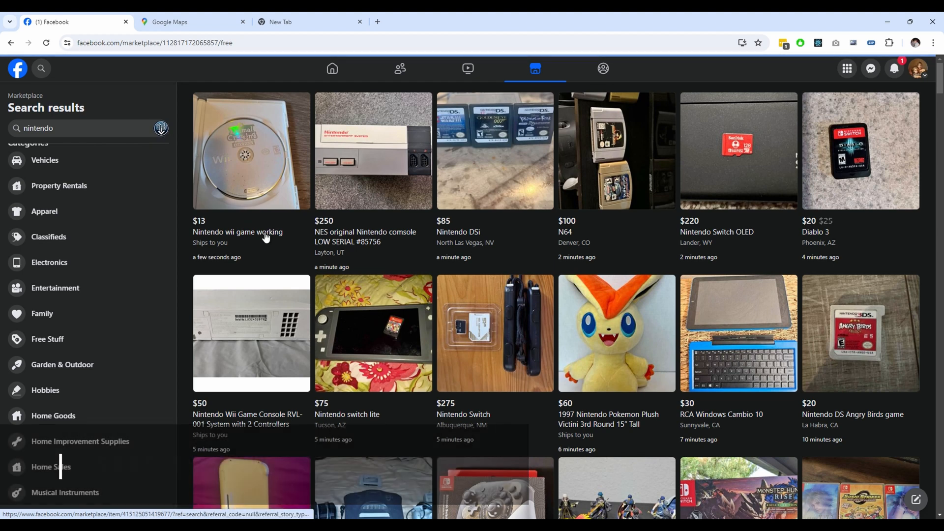
{"action": "left_click", "coordinate": [47, 338]}
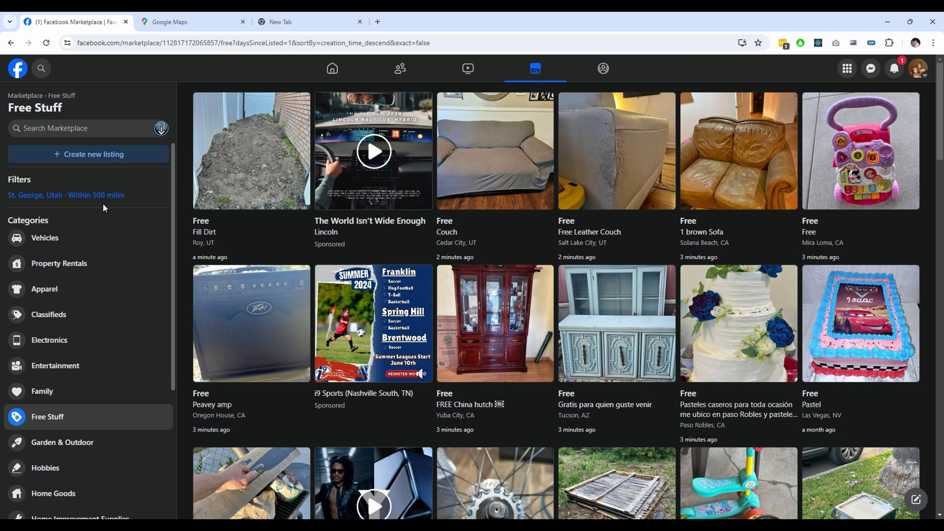
{"action": "mouse_move", "coordinate": [578, 264]}
{"action": "type", "text": "nintendo"}
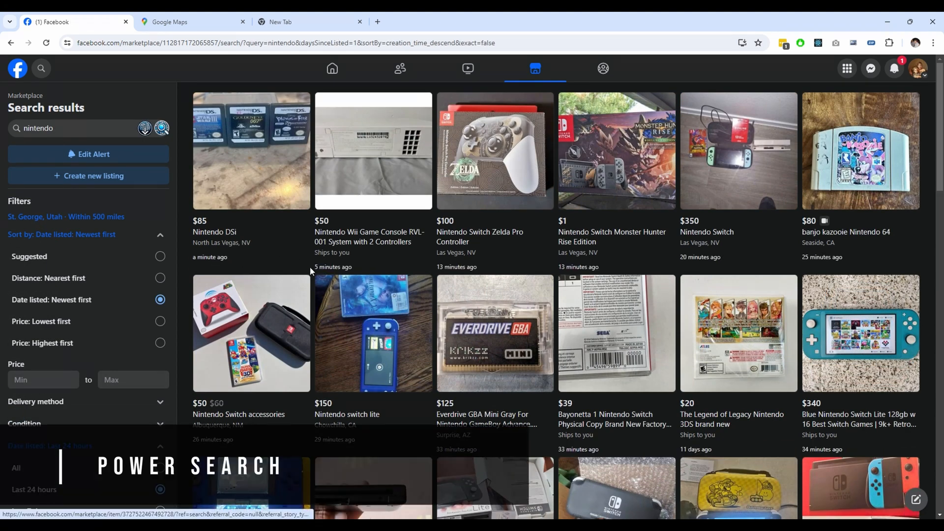
{"action": "mouse_move", "coordinate": [581, 271]}
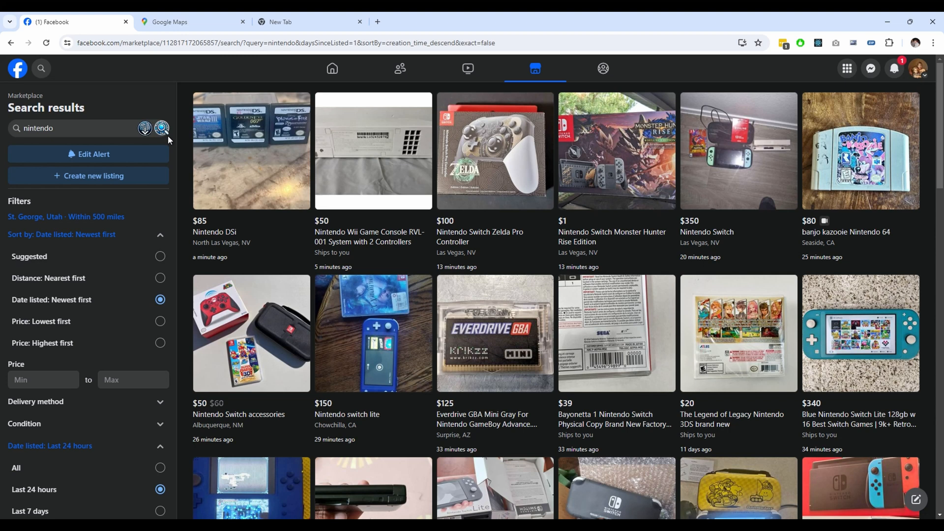
- Run a power search for 'nintendo' limited to the last 24 hours, newest first
{"action": "left_click", "coordinate": [161, 127]}
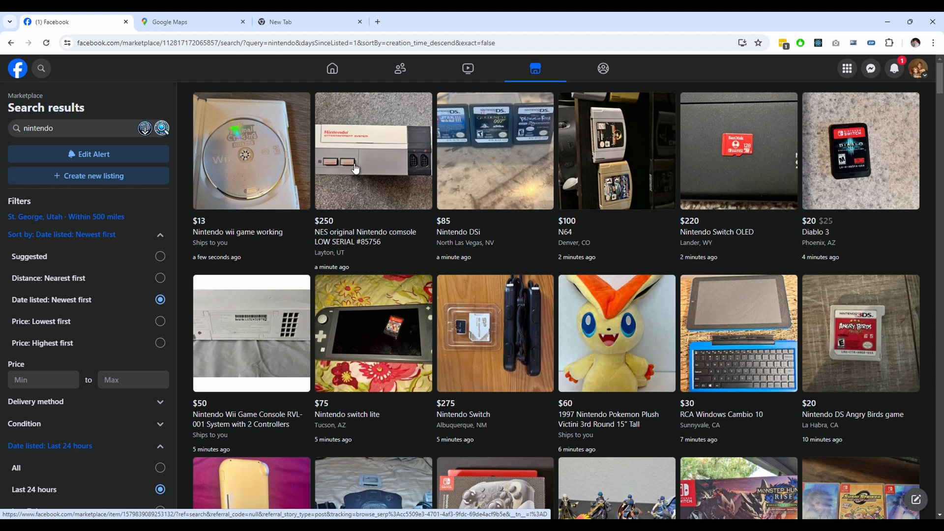
{"action": "mouse_move", "coordinate": [399, 268]}
{"action": "type", "text": "g"}
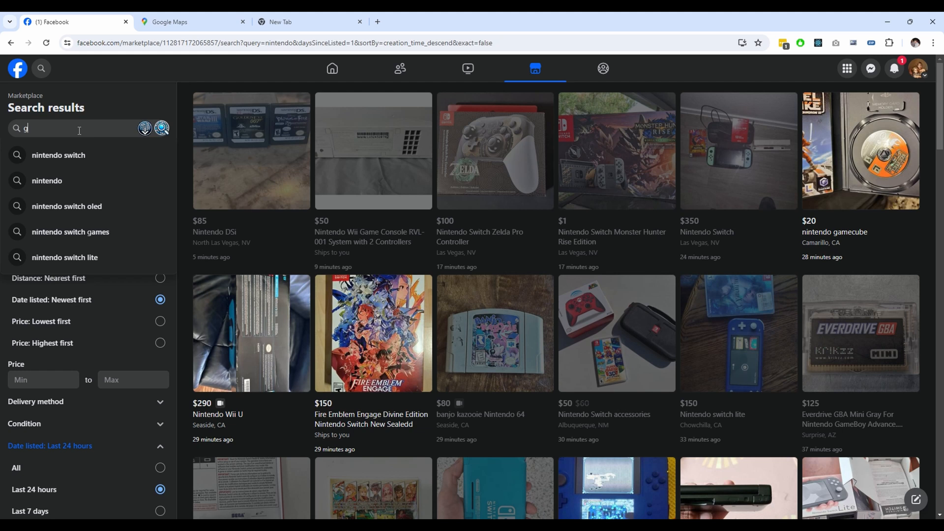
- Search for 'gamecube', keeping last-24-hours newest-first results with seen listings dimmed
{"action": "type", "text": "amecube"}
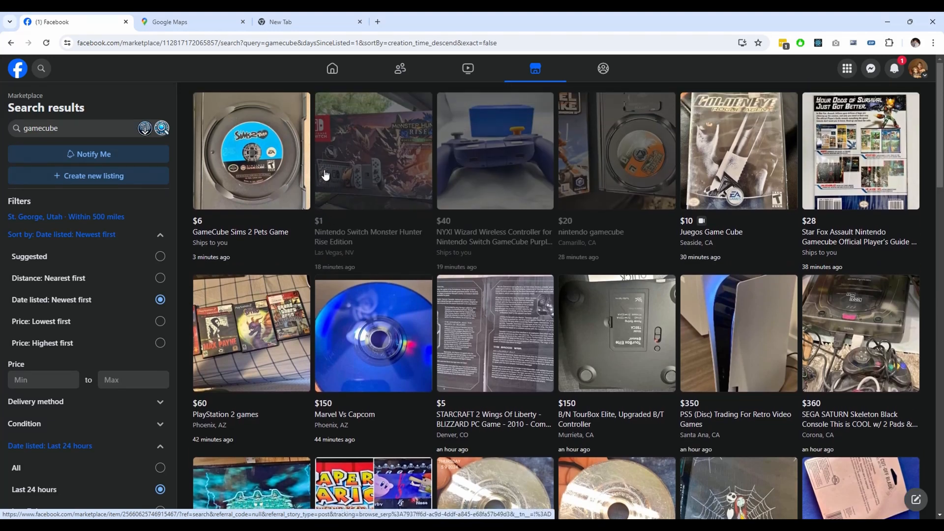
{"action": "mouse_move", "coordinate": [533, 150]}
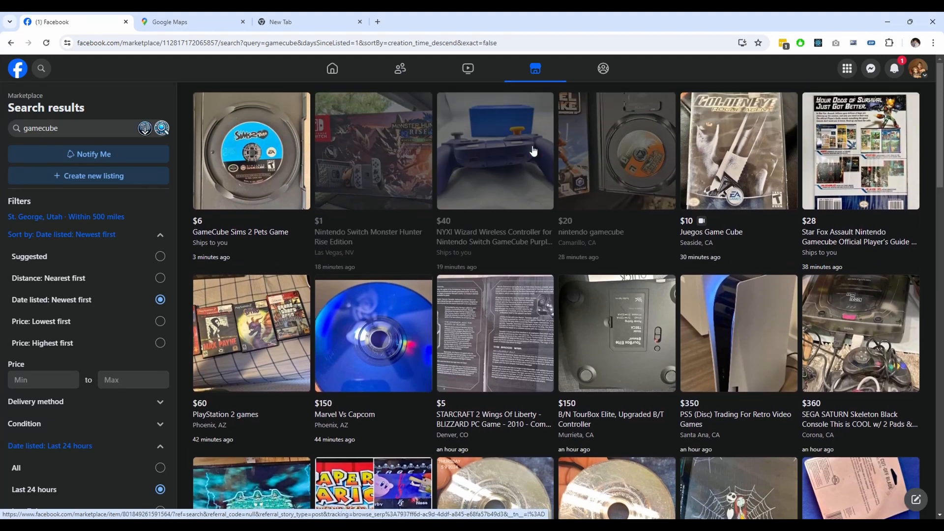
{"action": "mouse_move", "coordinate": [74, 128]}
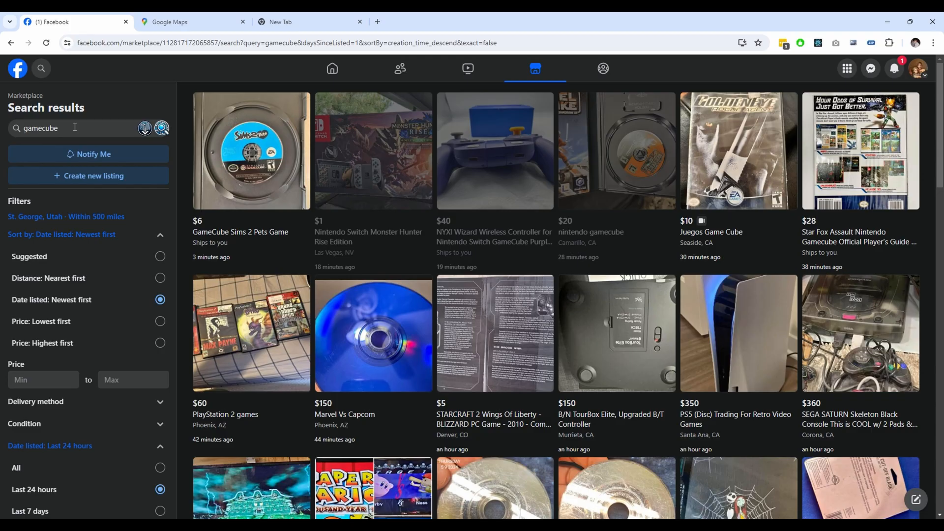